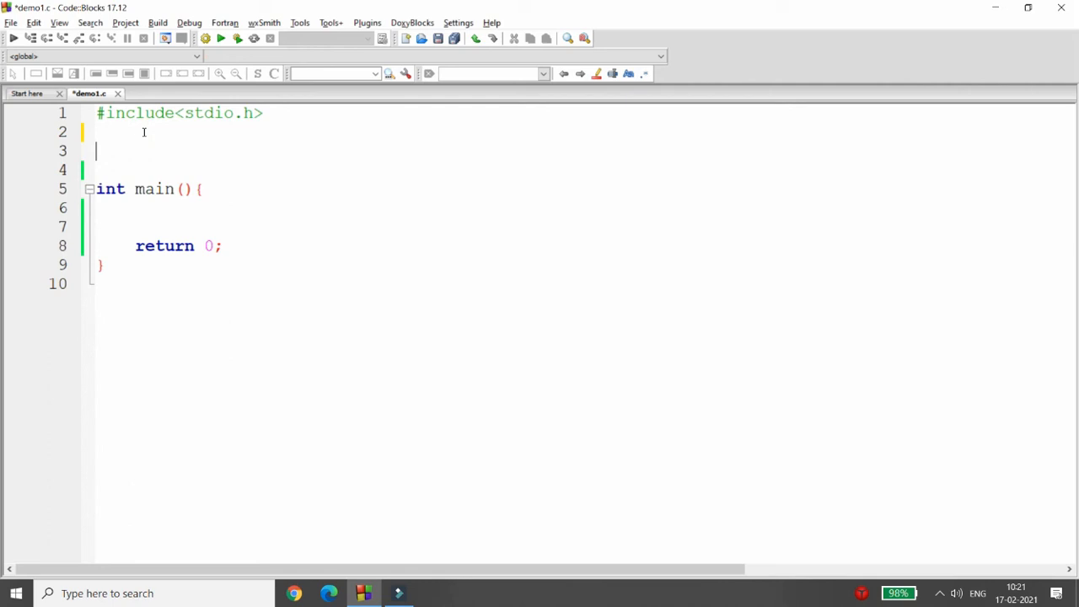
# Start struct student with an int rno member, commented as member and structure name.
pyautogui.write('struct student{')
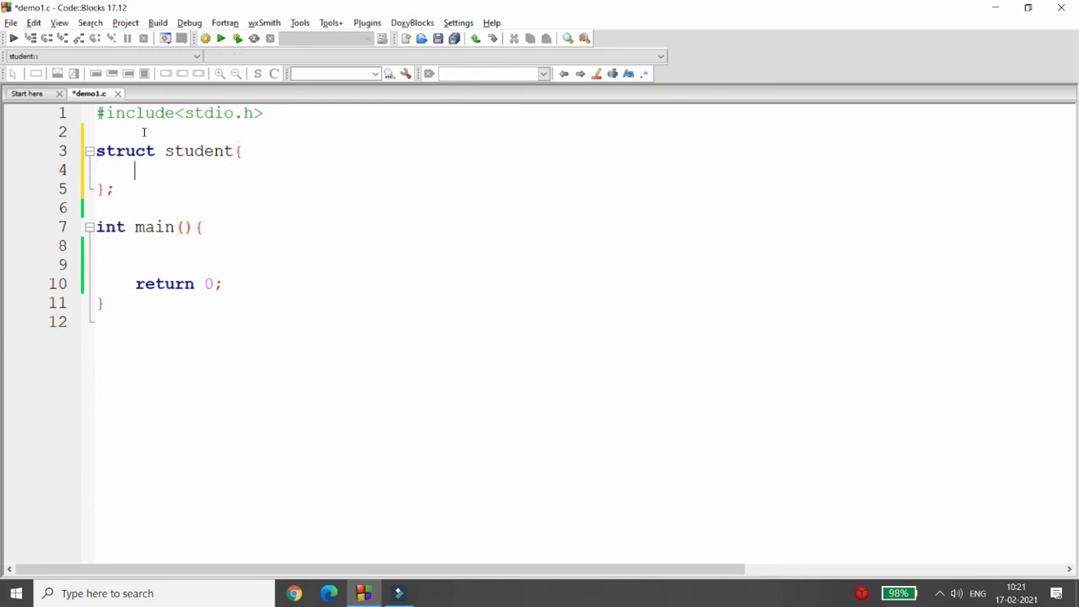
pyautogui.write('int rn')
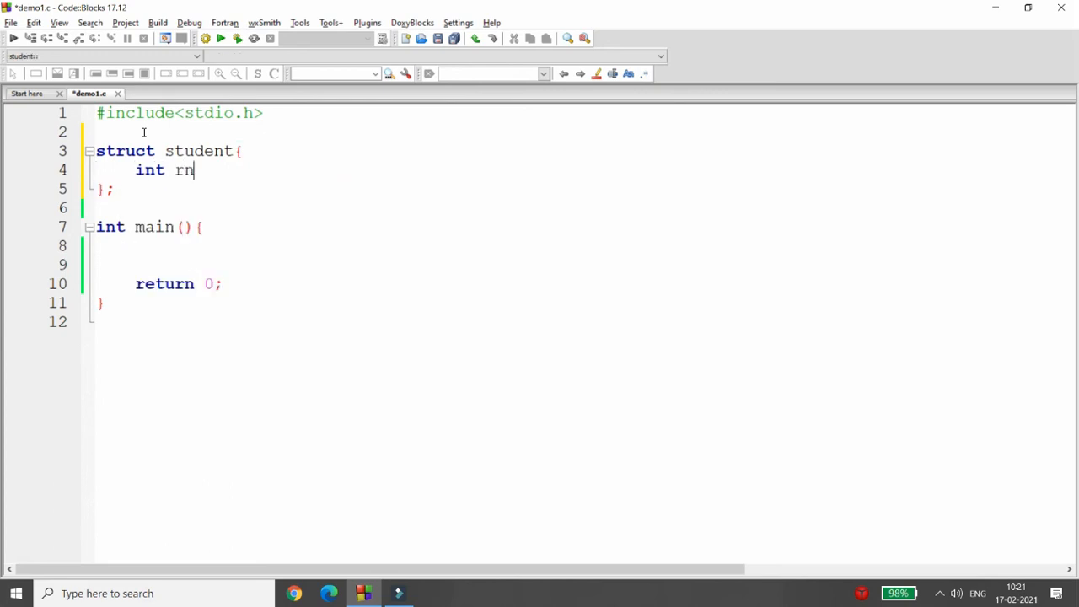
pyautogui.write('o; //')
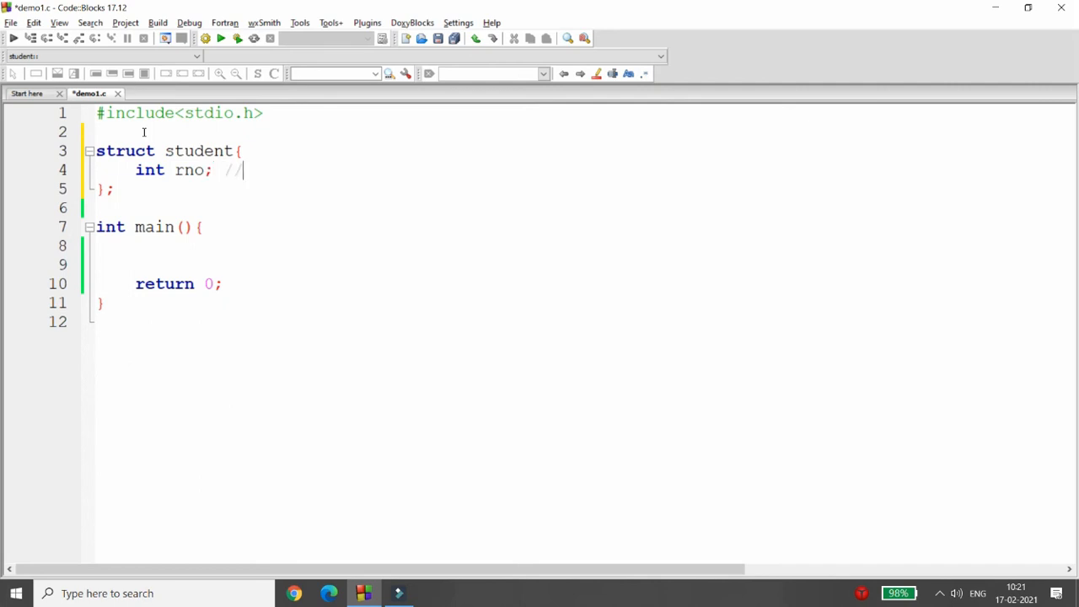
pyautogui.write('Member of structure')
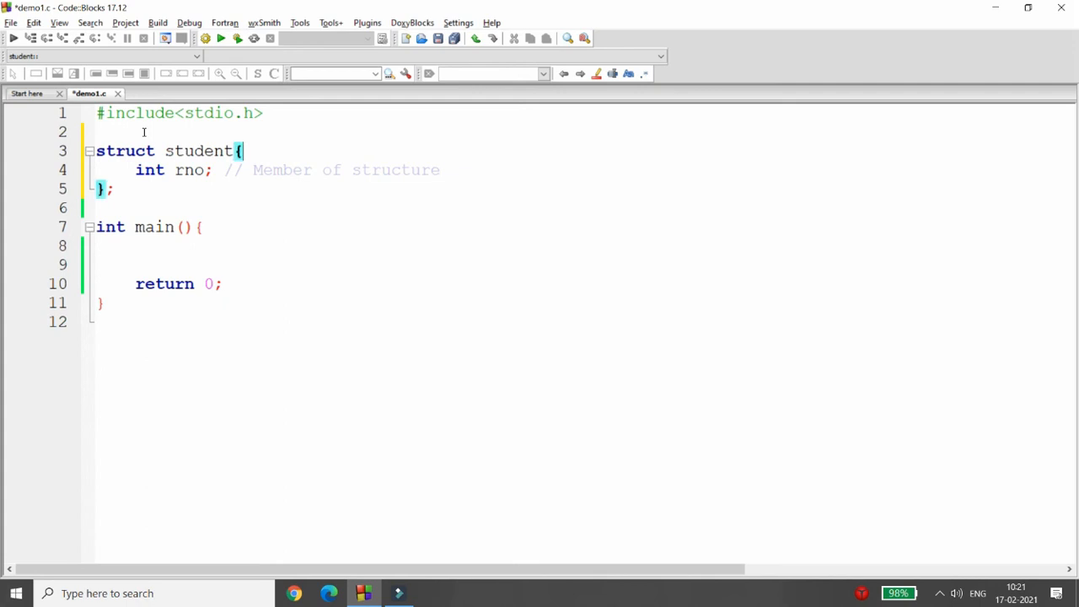
pyautogui.write('//')
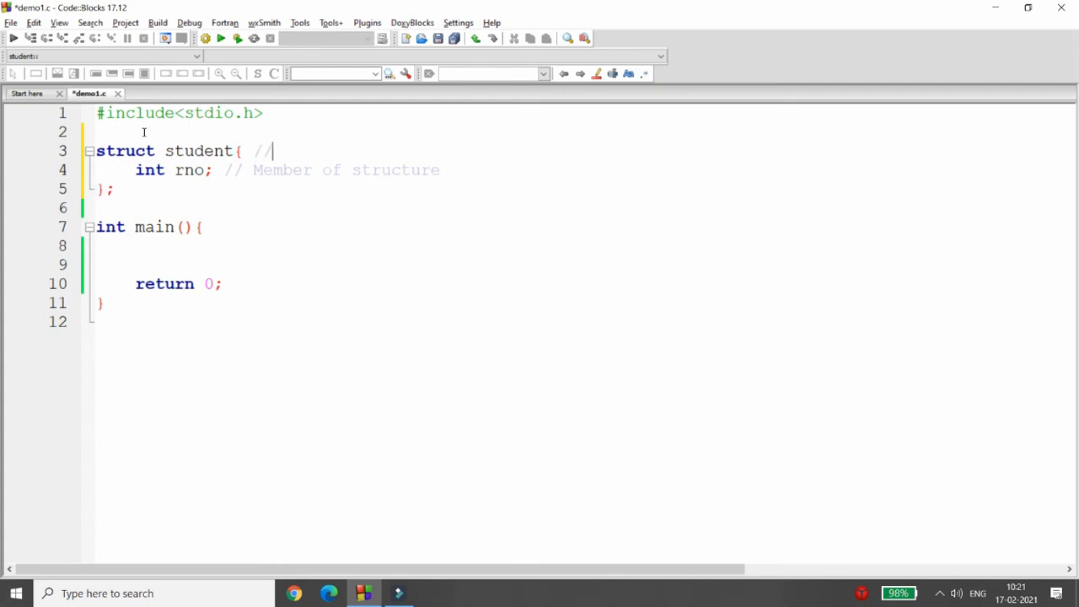
pyautogui.write('Name of')
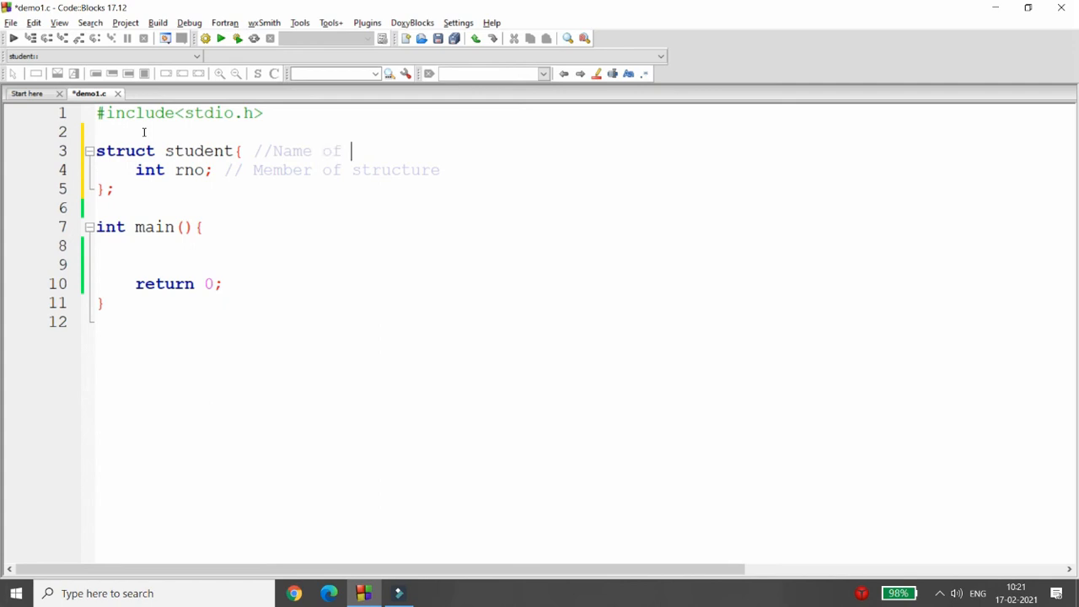
pyautogui.write('structure')
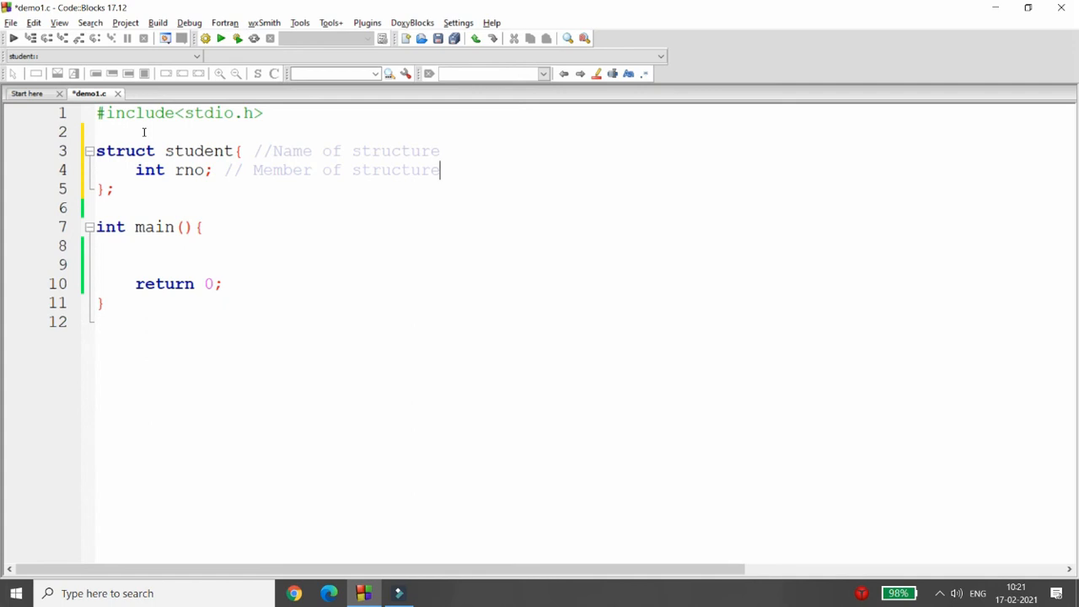
# Add a char name[] member commented 'Array within structure'.
pyautogui.press('Enter')
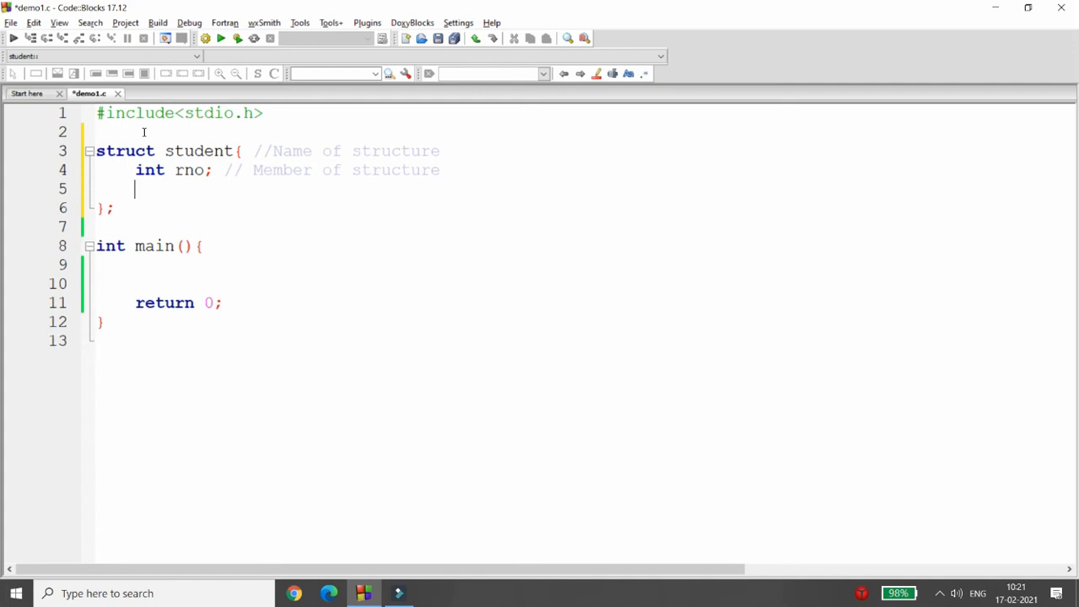
pyautogui.write('char name[]')
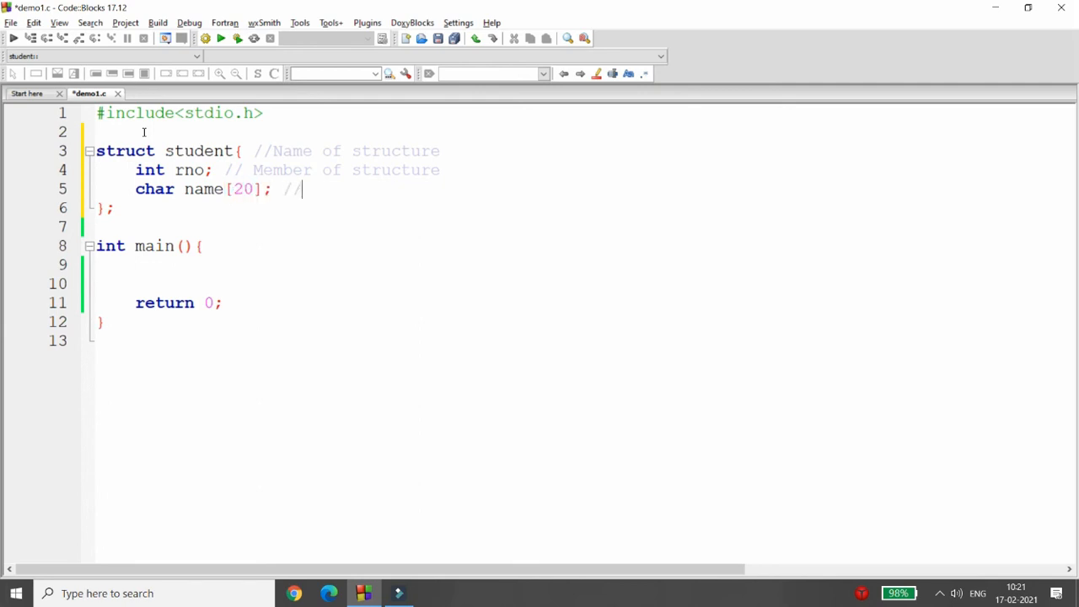
pyautogui.write('Array within st')
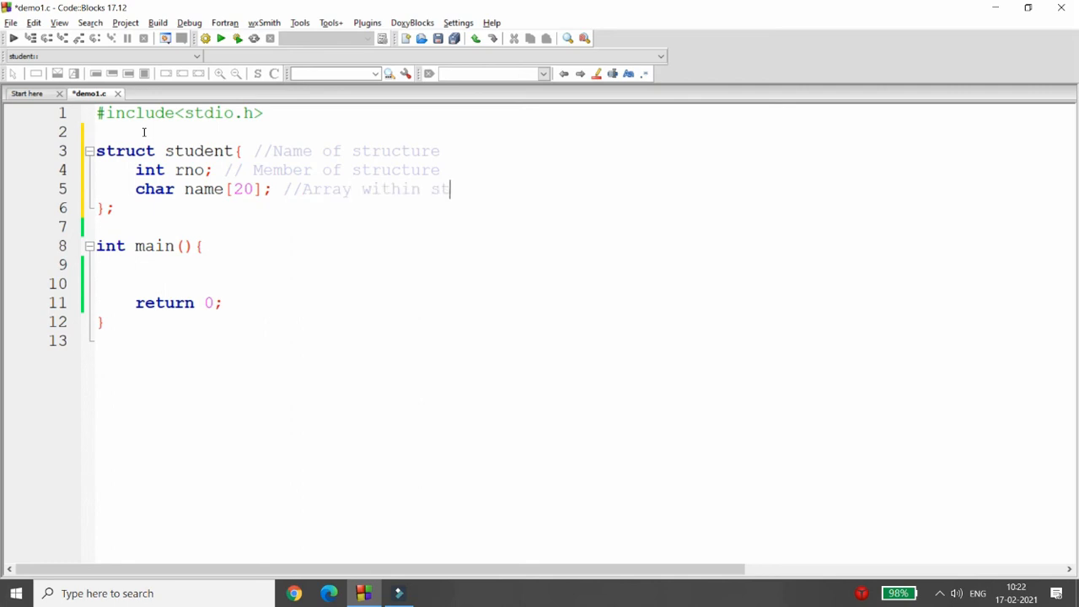
pyautogui.write('ructure')
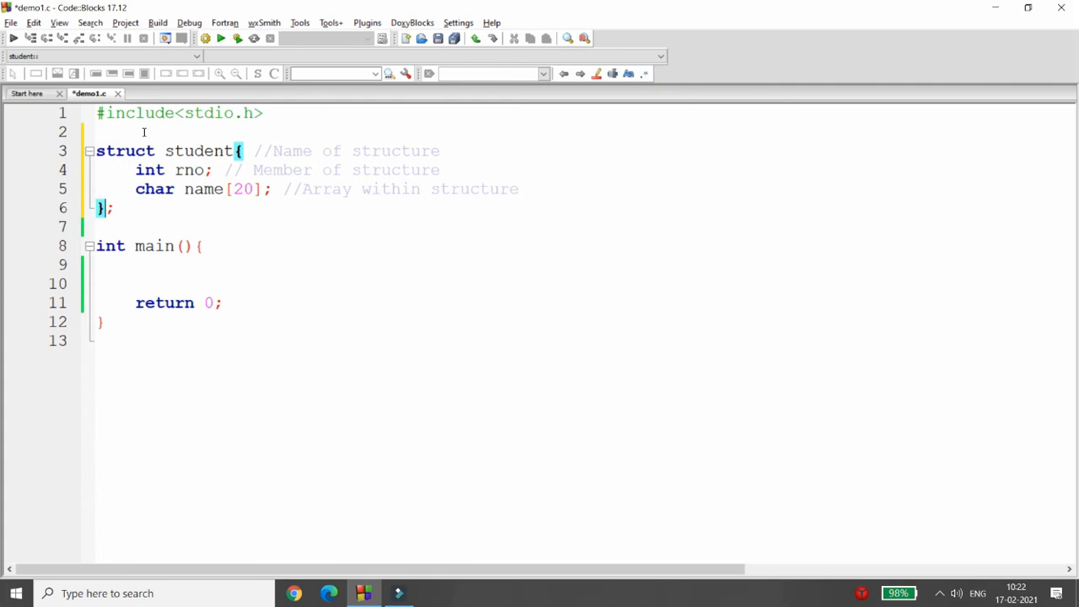
pyautogui.write('s1')
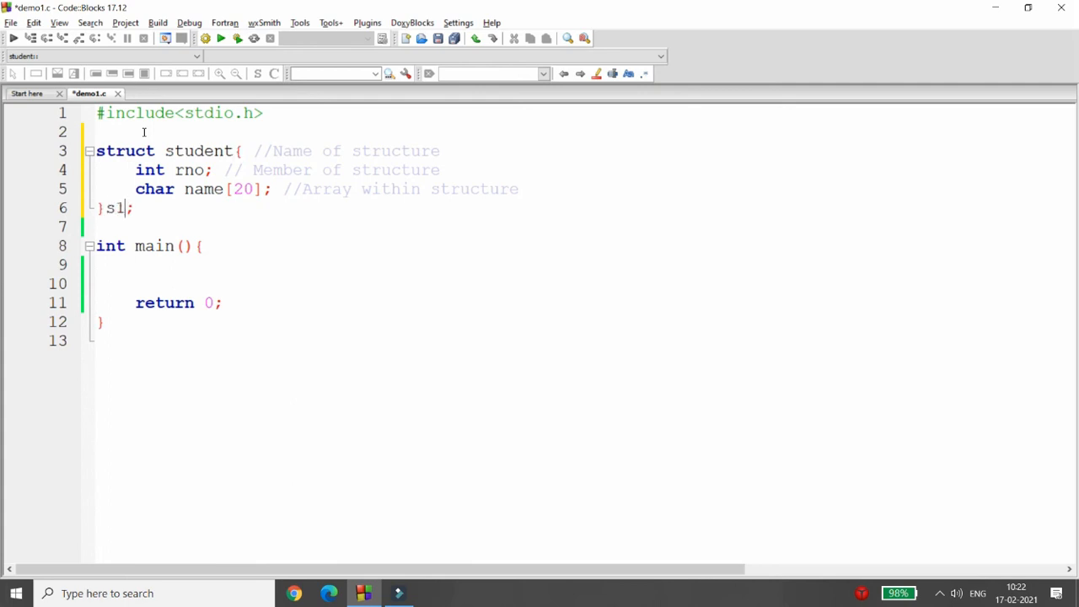
pyautogui.write('=')
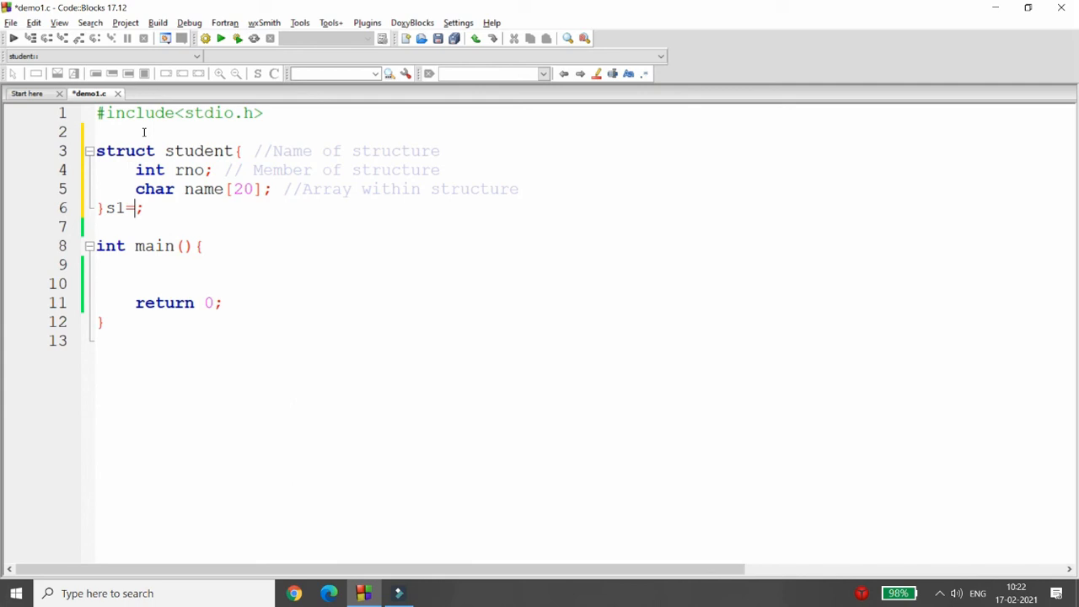
pyautogui.write('{}')
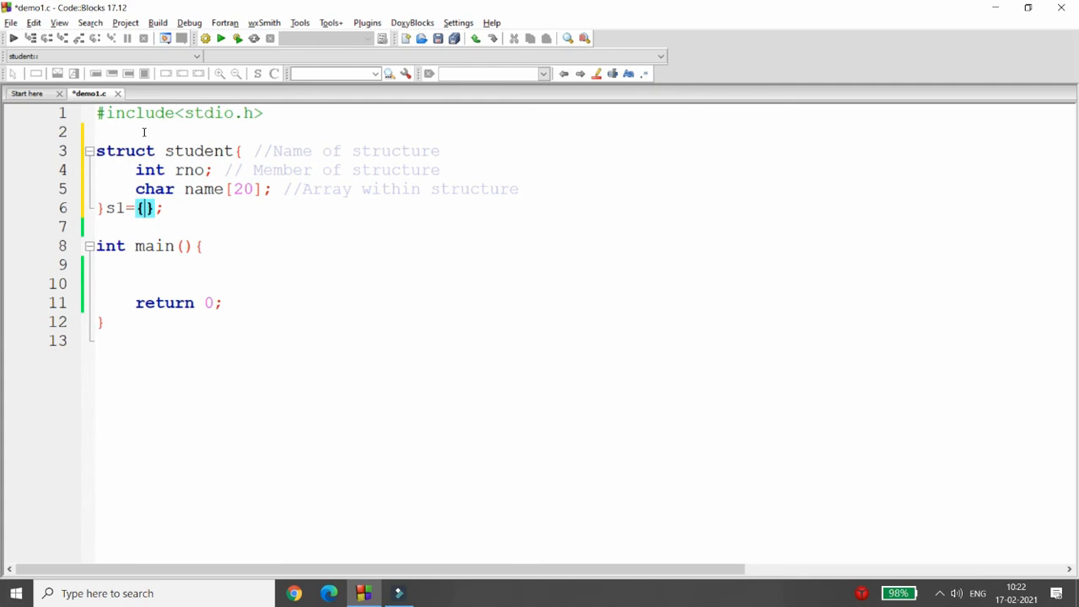
pyautogui.write('101,')
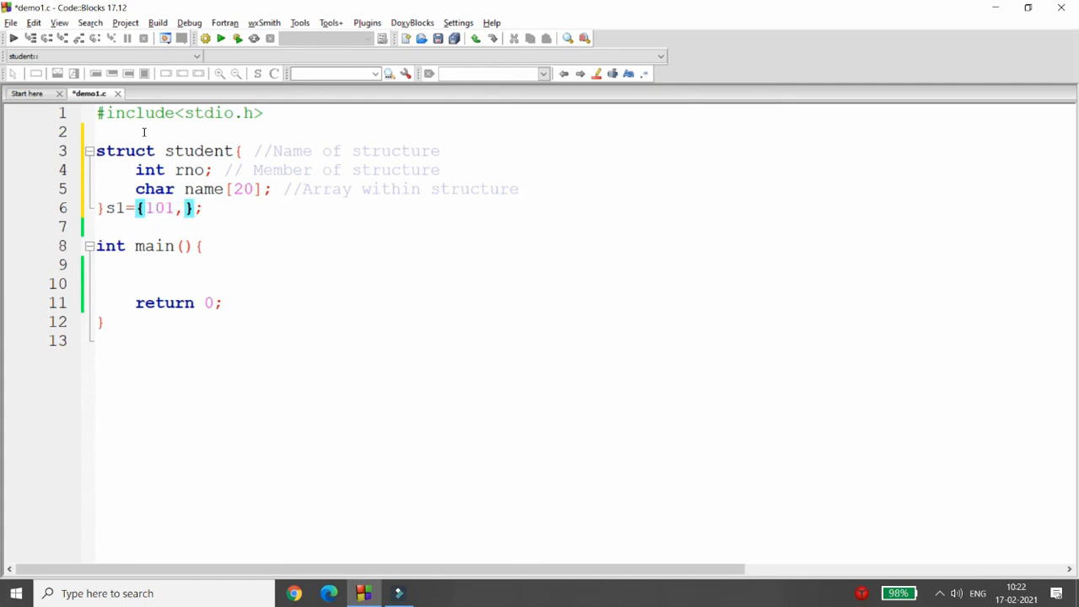
pyautogui.write('"DE')
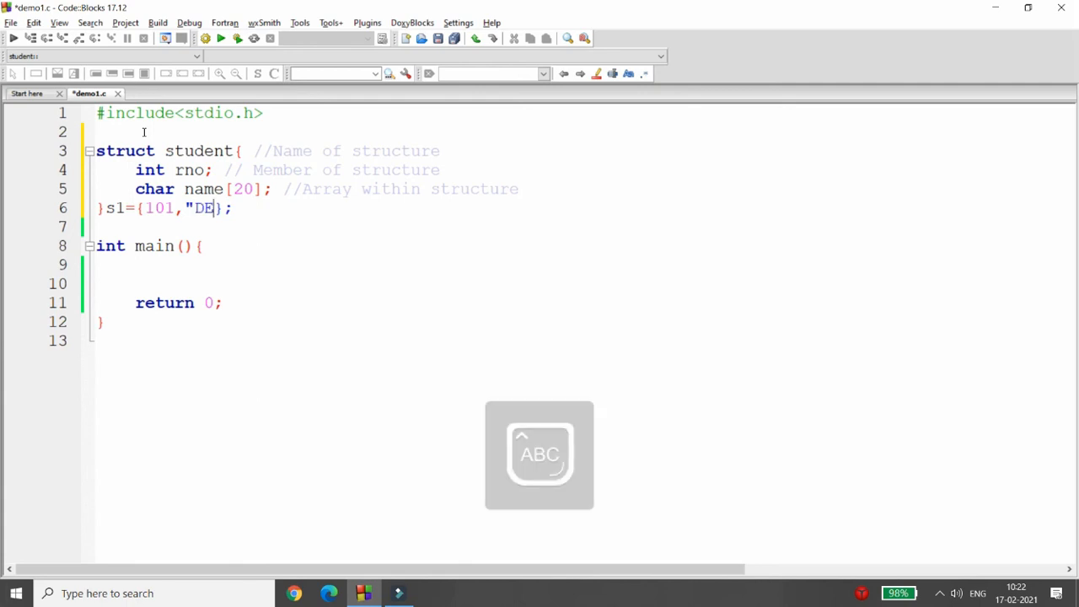
pyautogui.write('VEN PATEL')
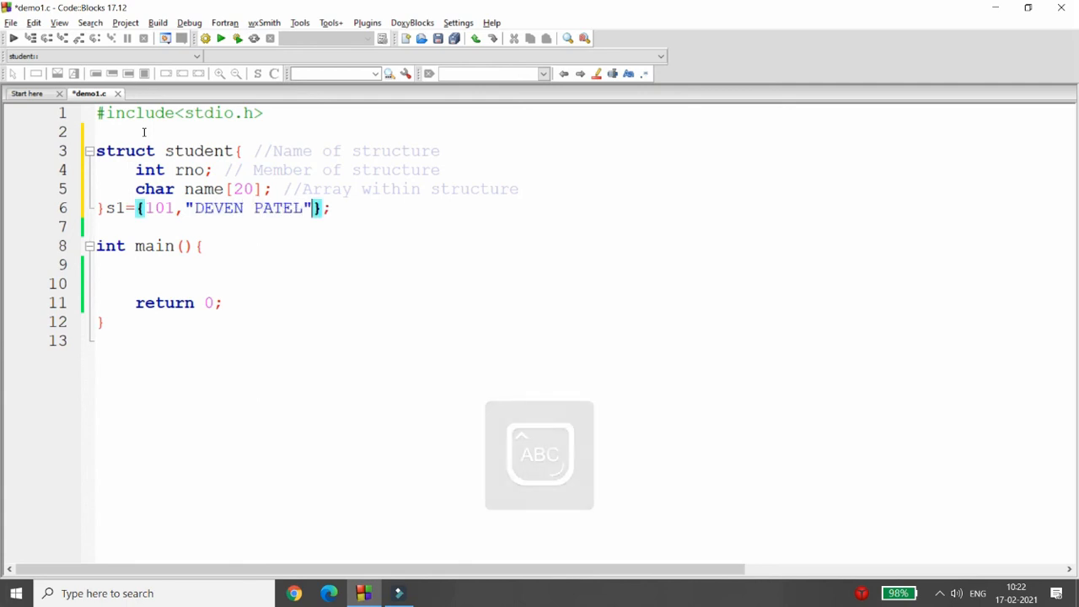
pyautogui.write(',')
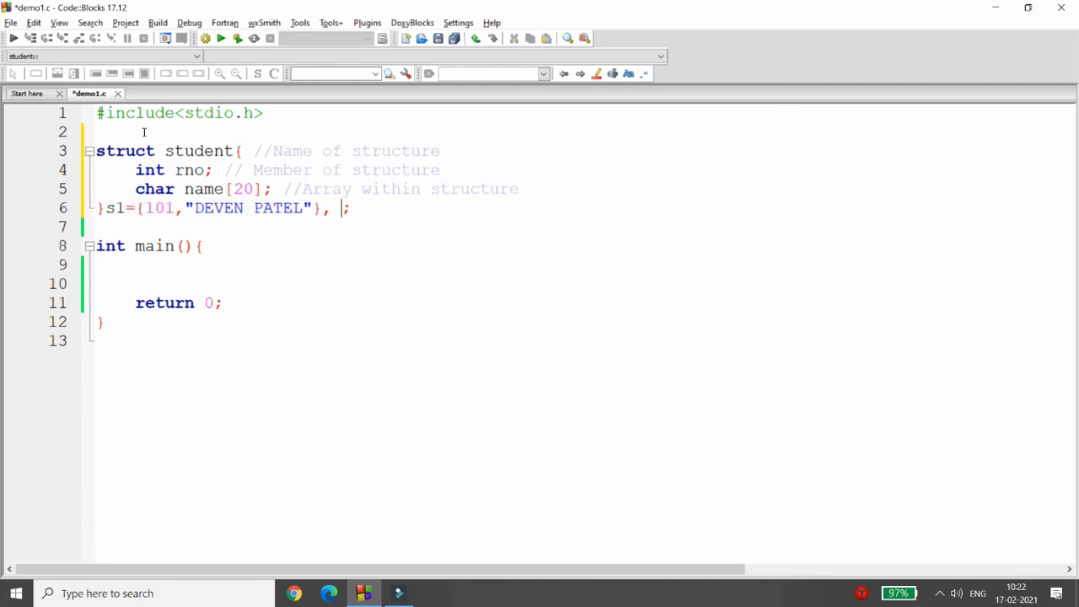
pyautogui.write('s1={101,"DEVEN PATEL"};')
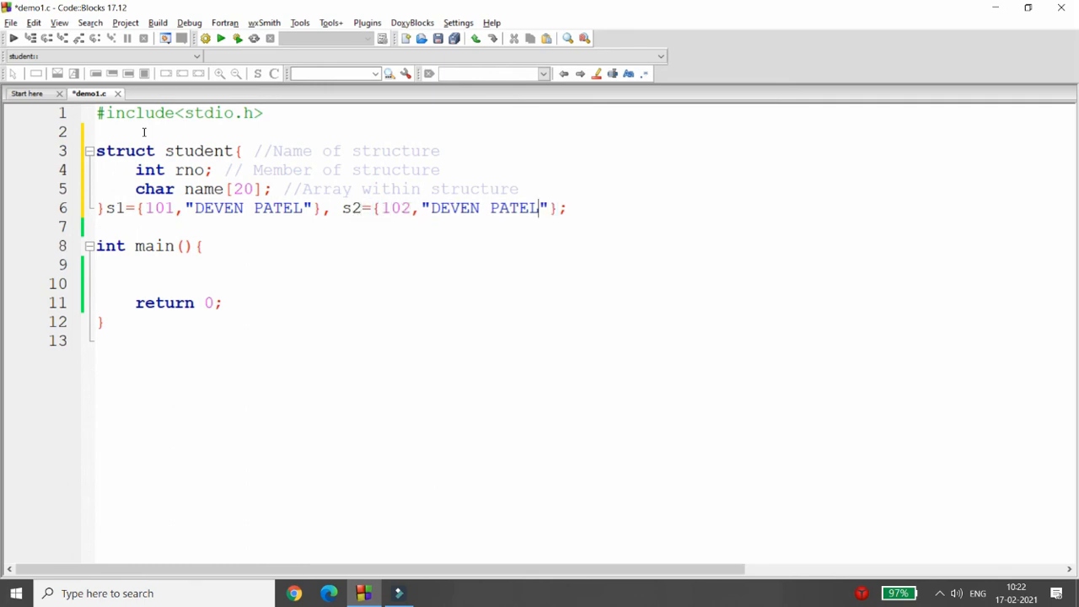
pyautogui.press('Backspace')
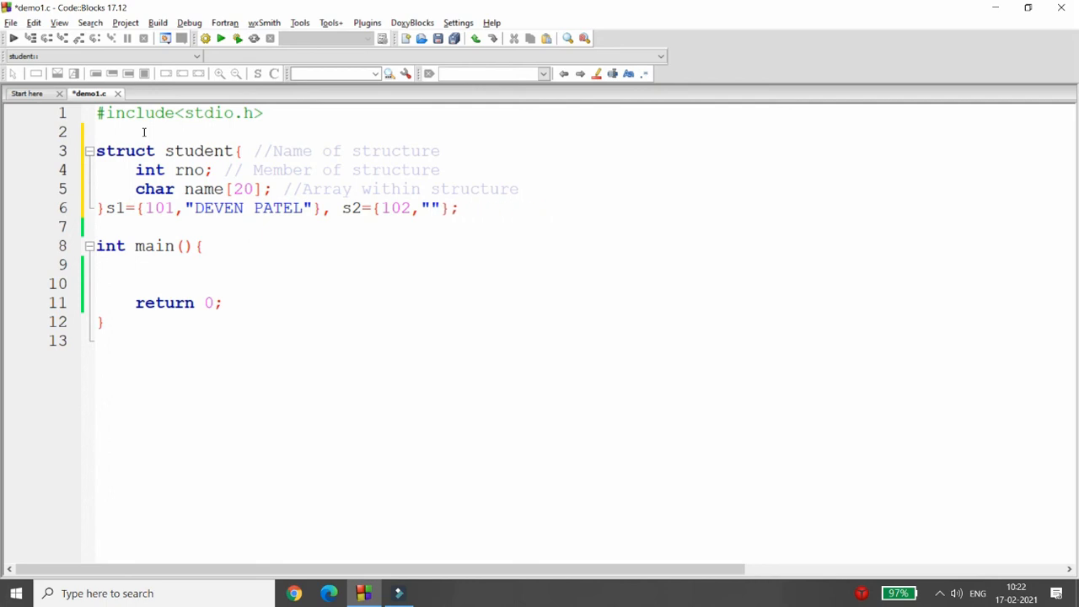
pyautogui.write('TATSAT SHUK')
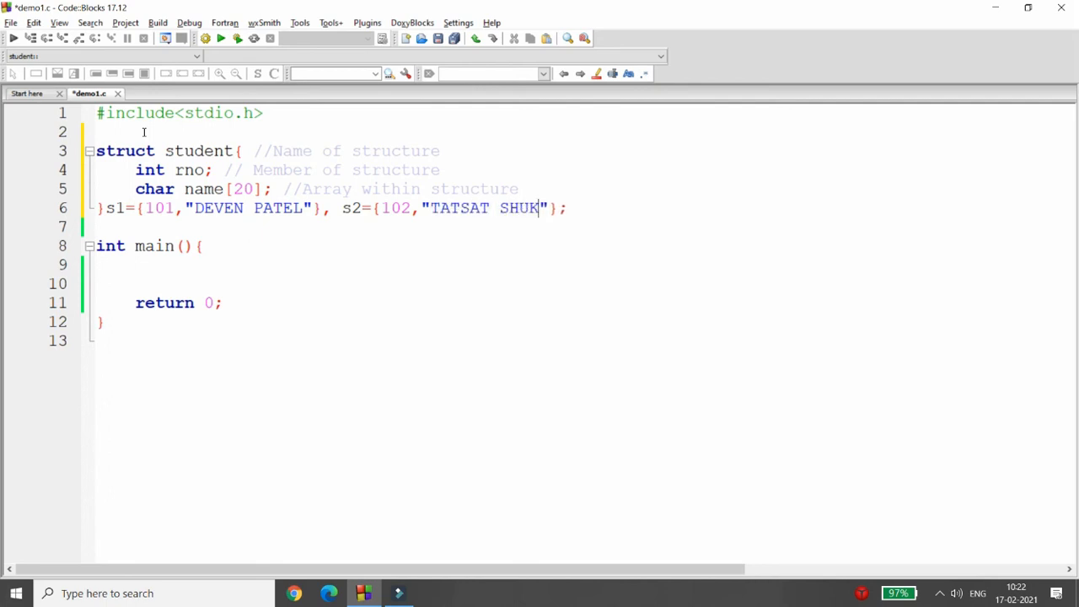
pyautogui.write('LA')
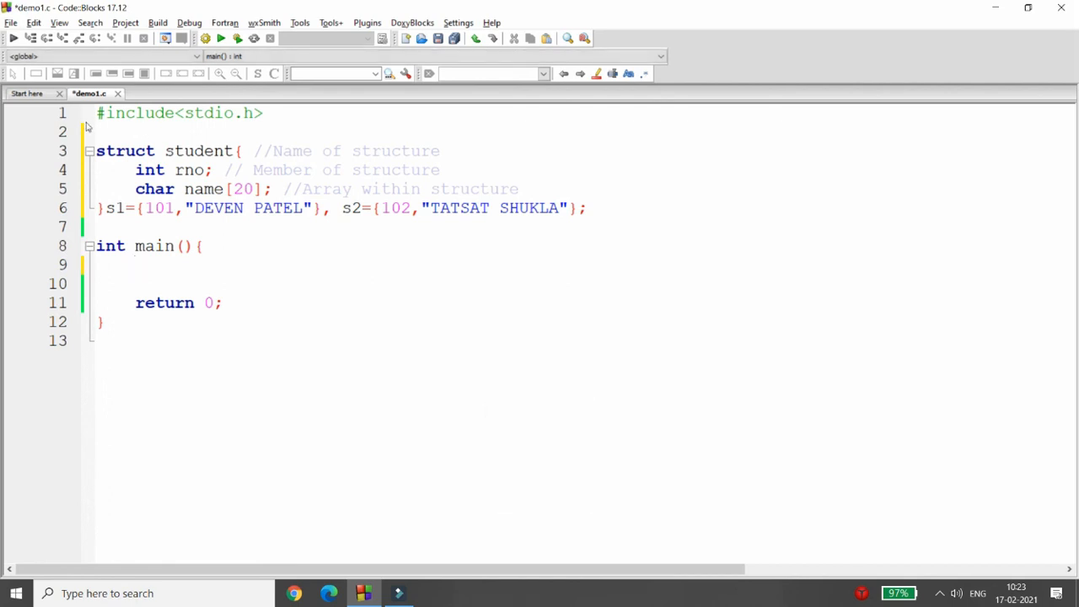
pyautogui.doubleClick(112, 208)
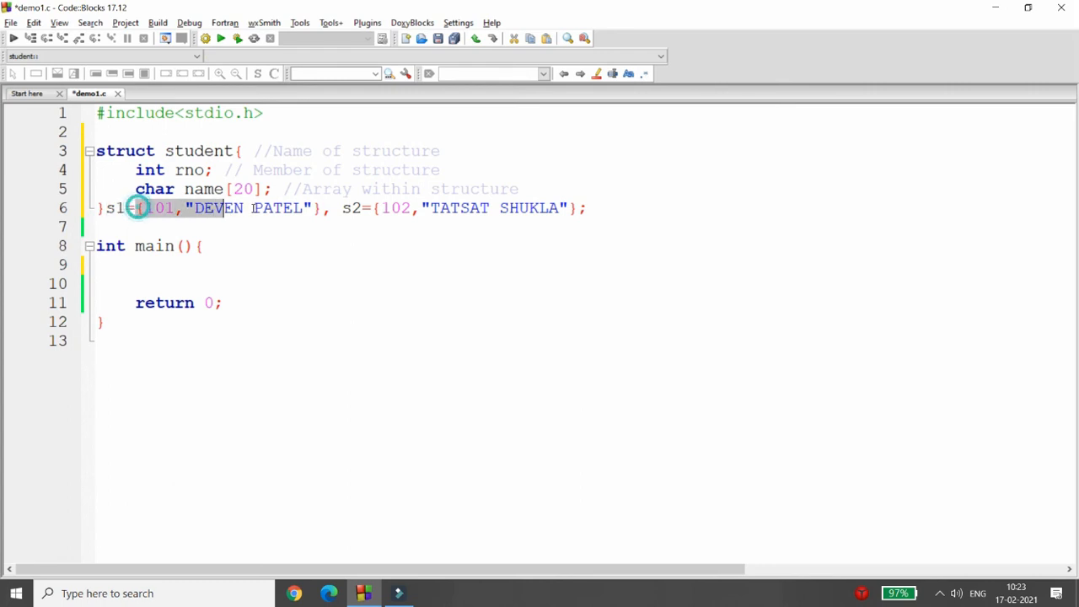
pyautogui.moveTo(141, 209); pyautogui.dragTo(319, 209)
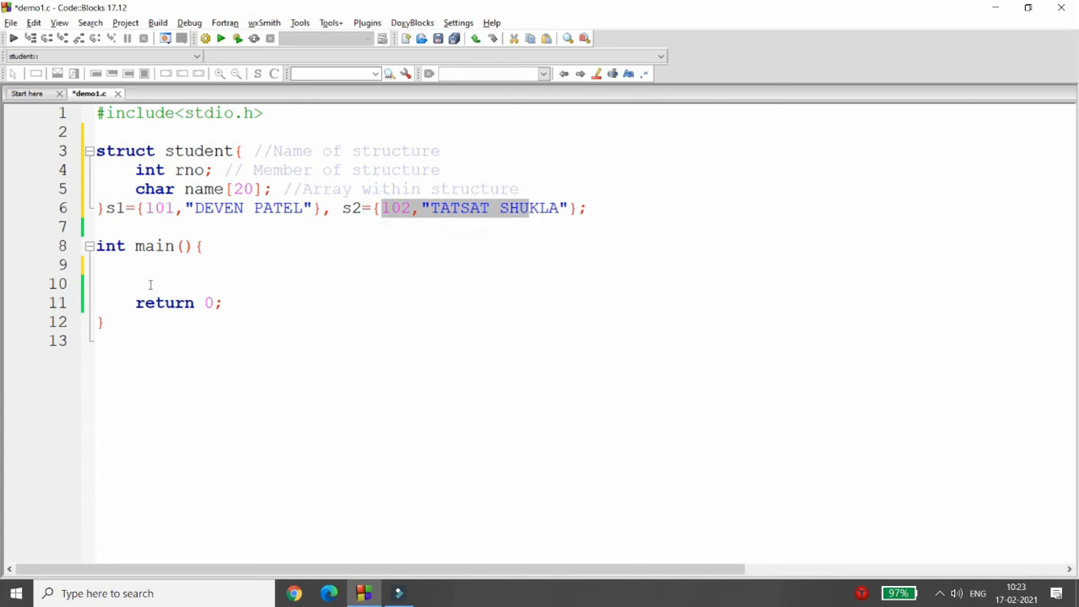
pyautogui.click(374, 247)
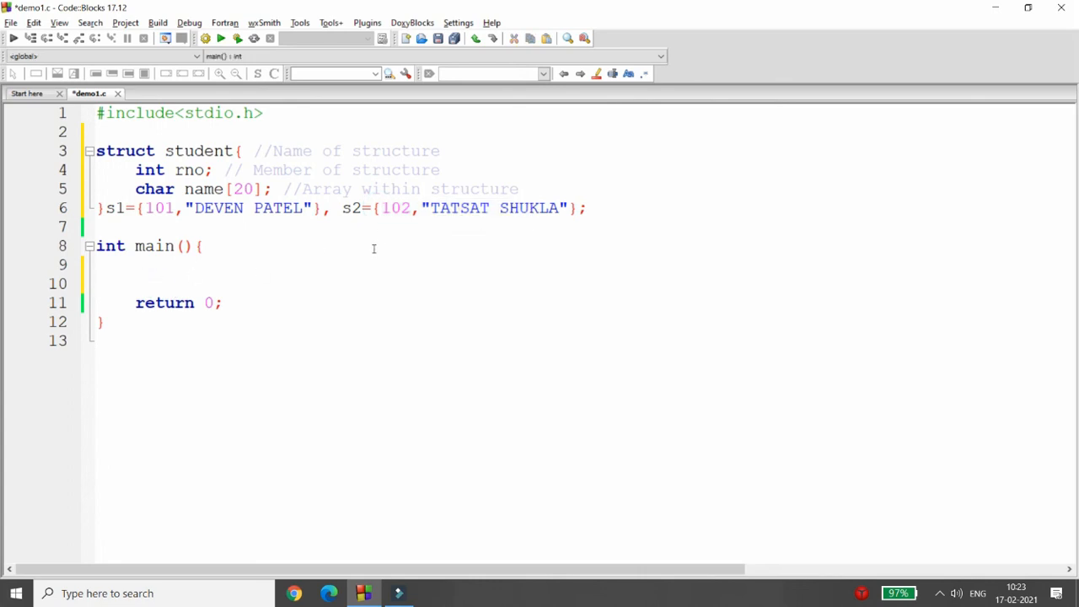
# Add printf("%-5d%-20s\n", s1.rno, s1.name); in main to print s1's details.
pyautogui.write('printf(')
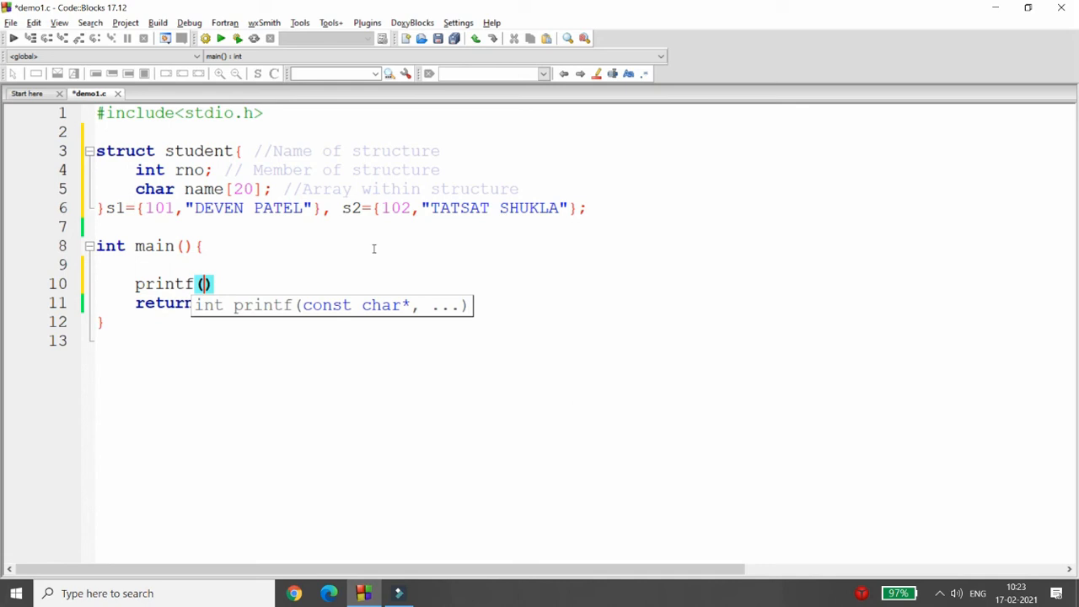
pyautogui.write('"%-"')
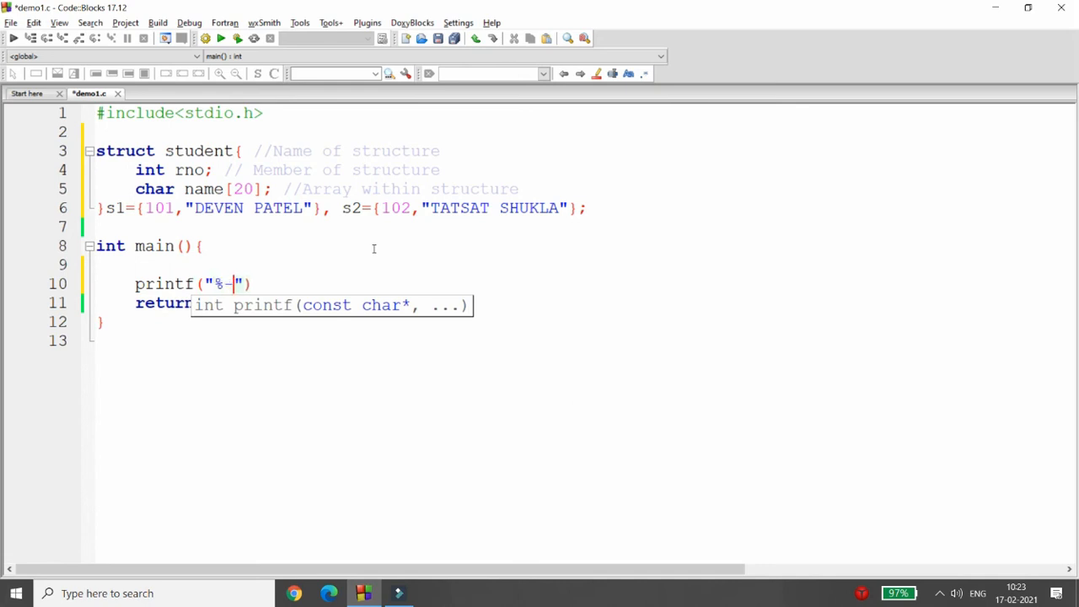
pyautogui.write('5d')
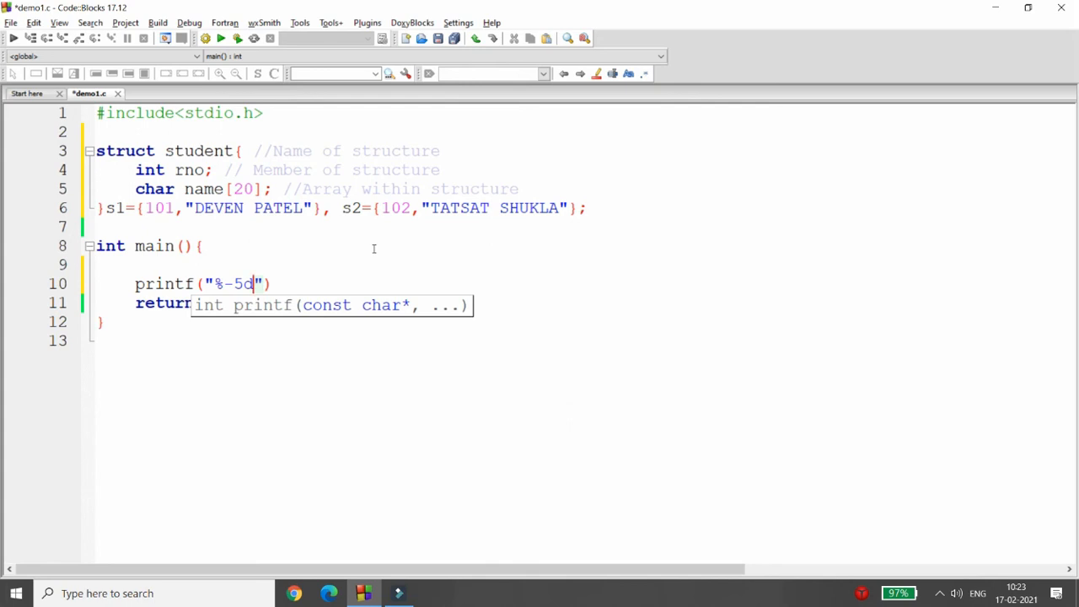
pyautogui.write('%-20s')
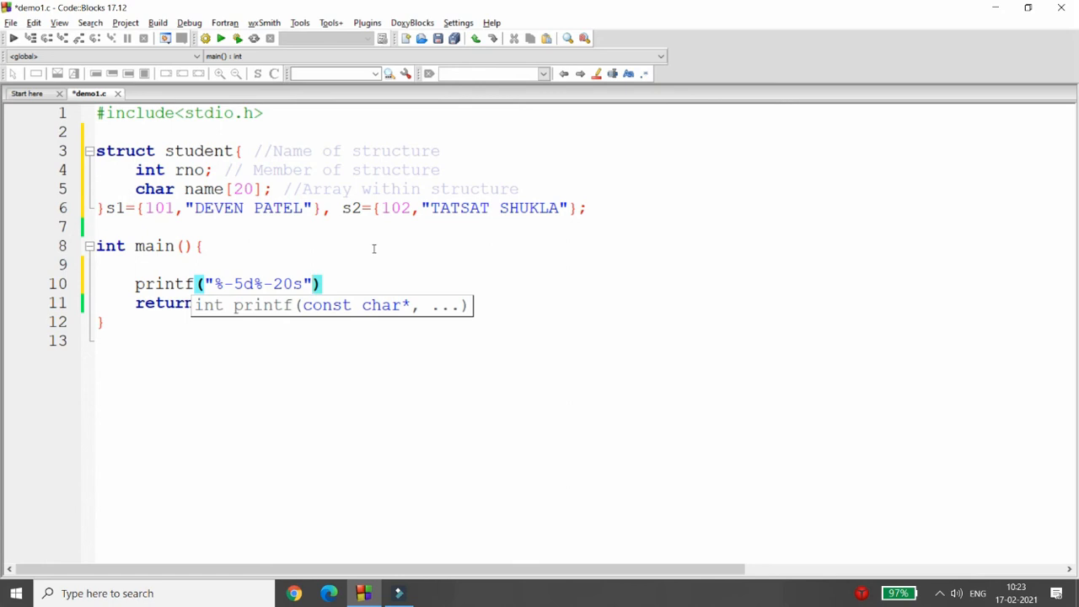
pyautogui.write(',s[]')
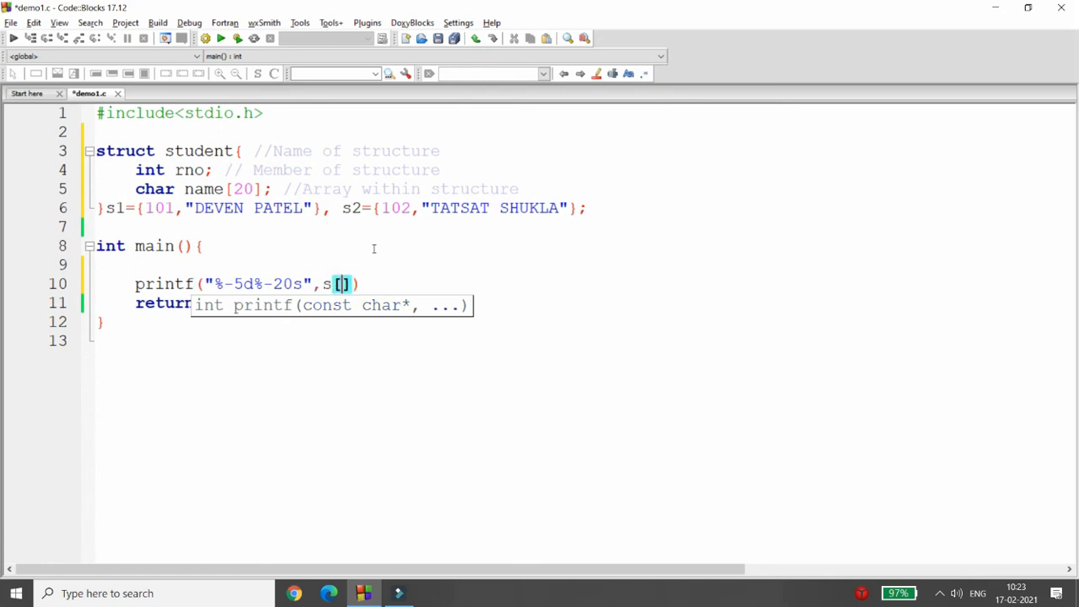
pyautogui.write('1.')
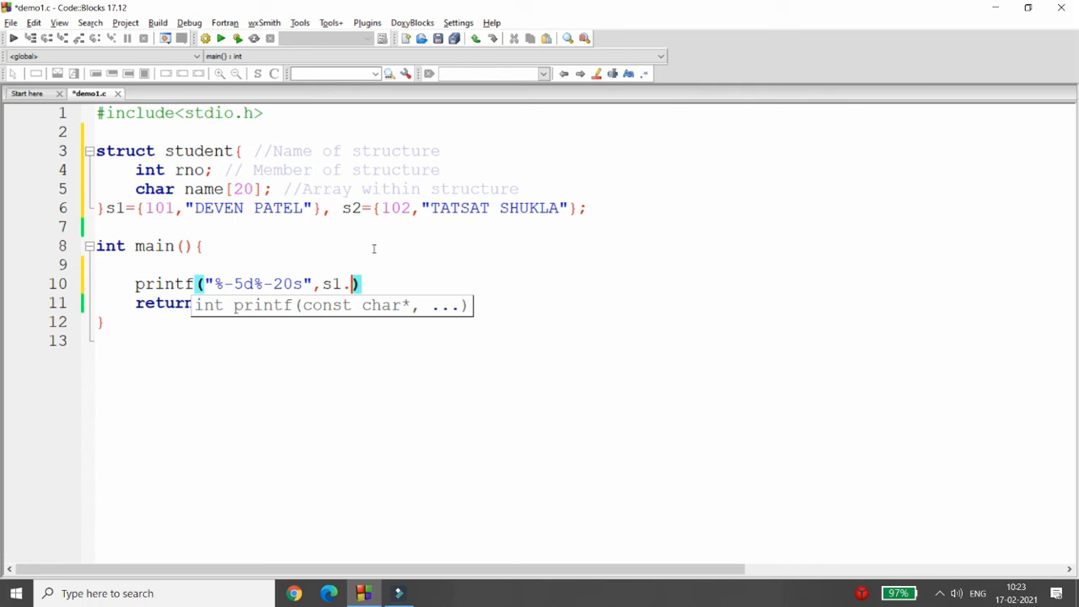
pyautogui.write('rno,s1')
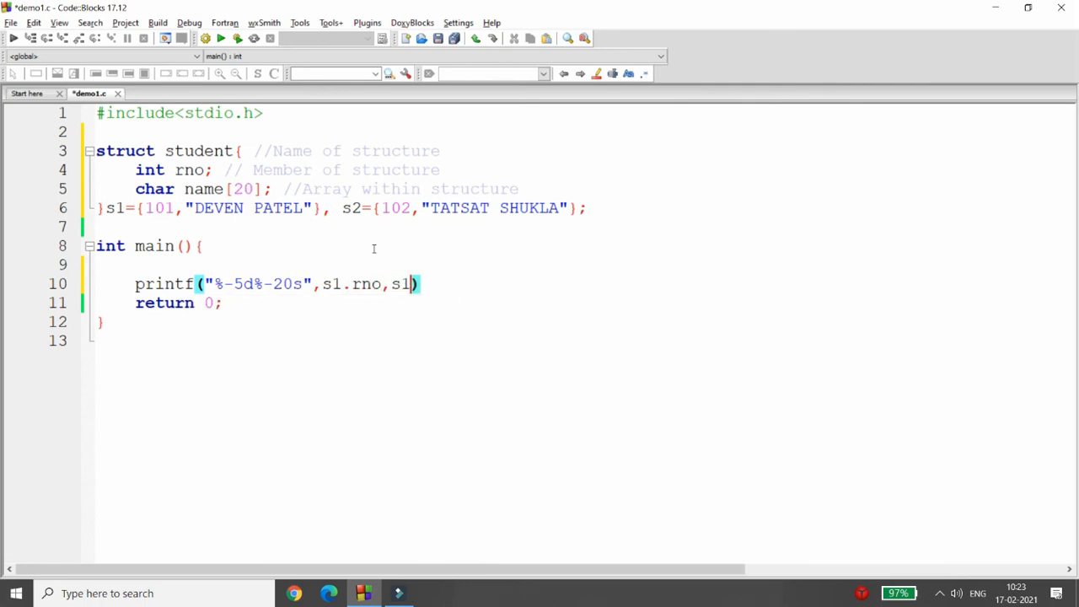
pyautogui.write('.name);')
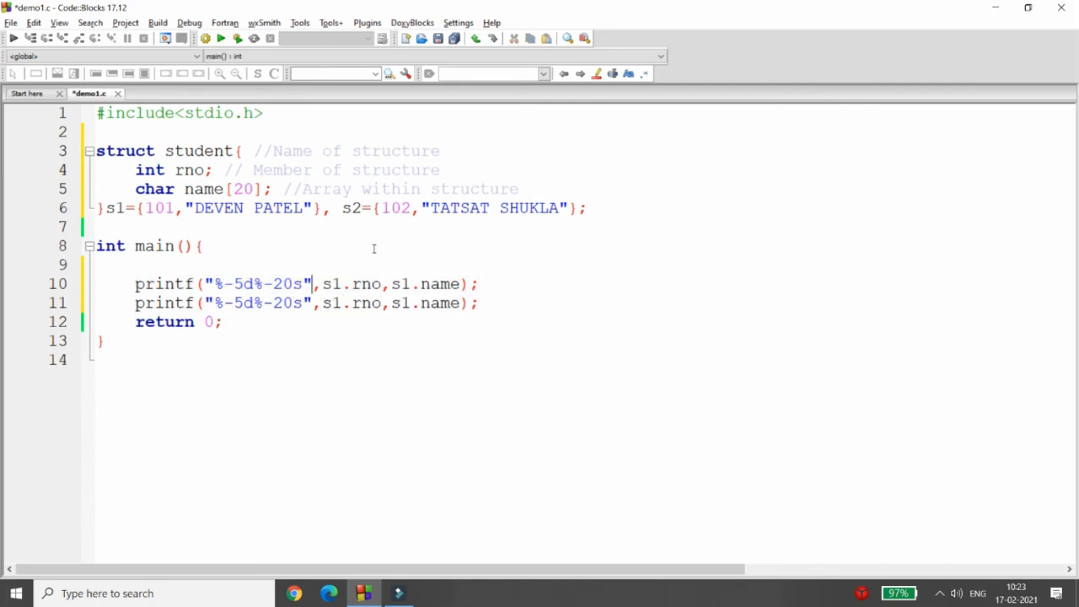
pyautogui.write('\\n')
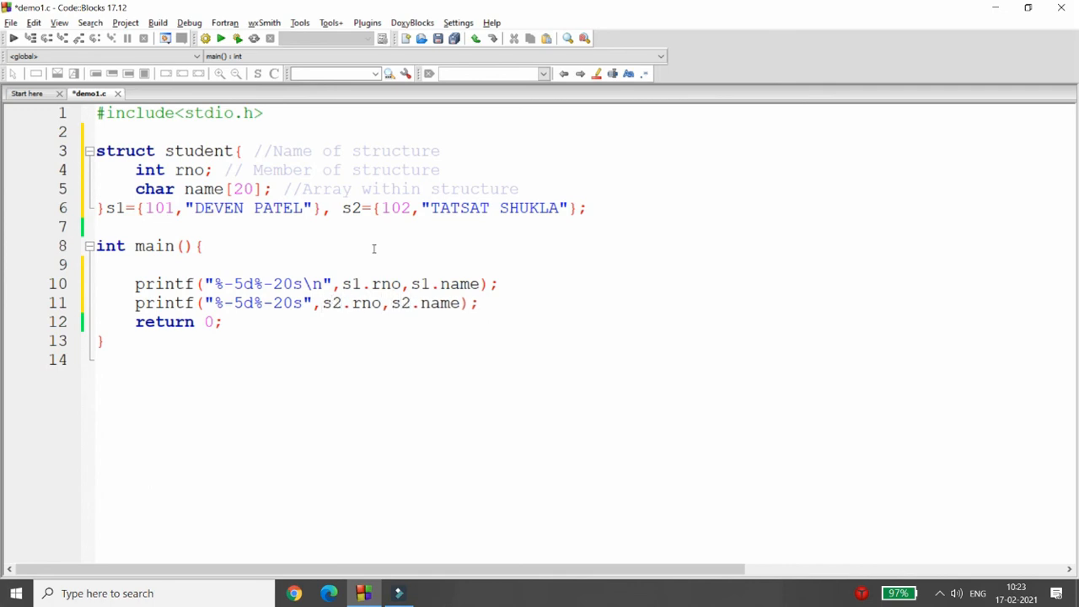
# Build and run the program from the Build menu to show both students in the console.
pyautogui.click(157, 23)
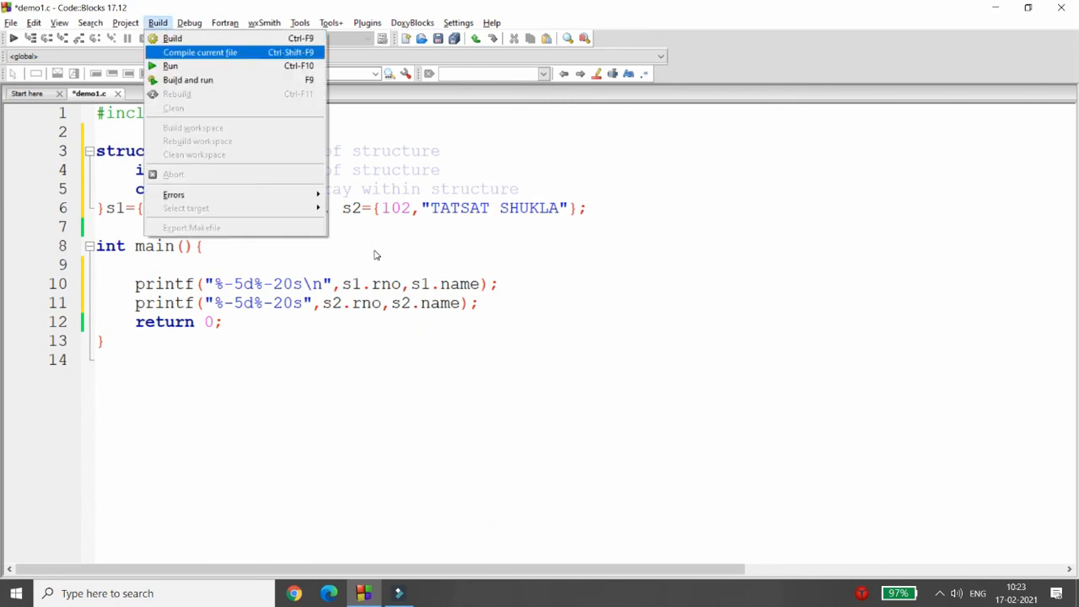
pyautogui.click(187, 79)
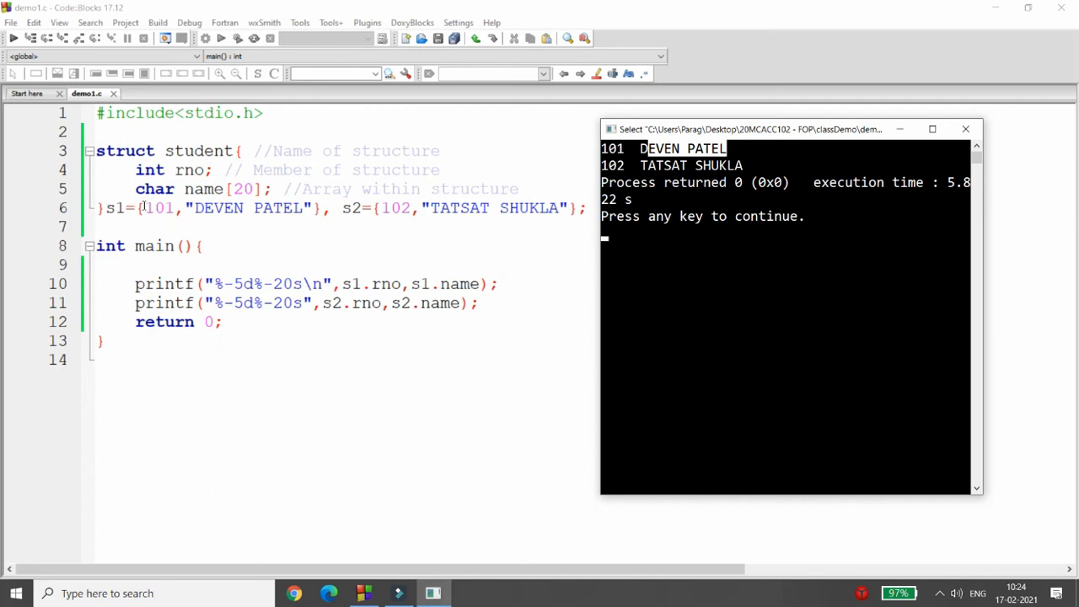
pyautogui.moveTo(421, 194)
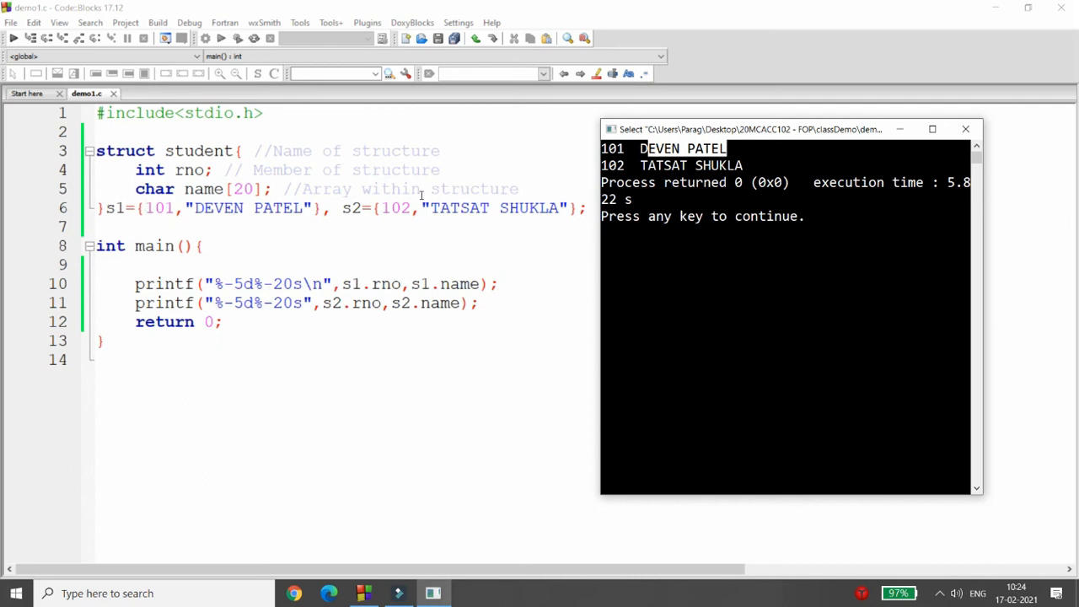